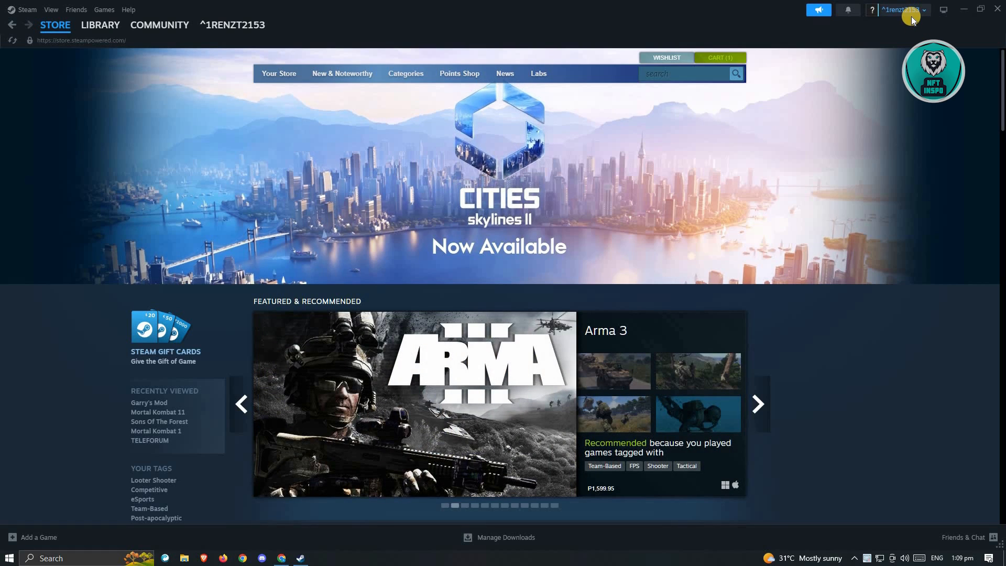
Go to the Account details page from the account name menu
{"action": "left_click", "coordinate": [922, 10]}
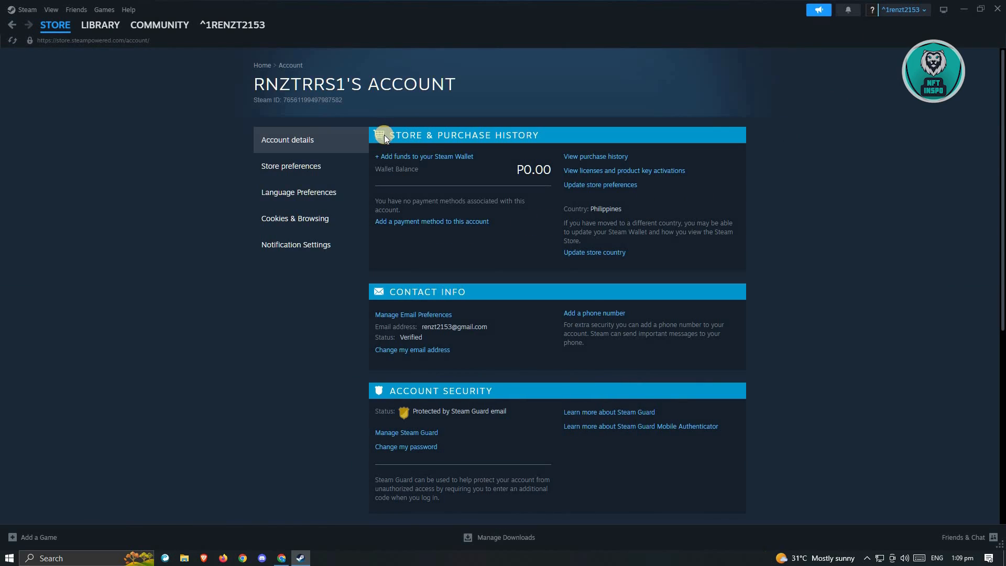
{"action": "mouse_move", "coordinate": [541, 127]}
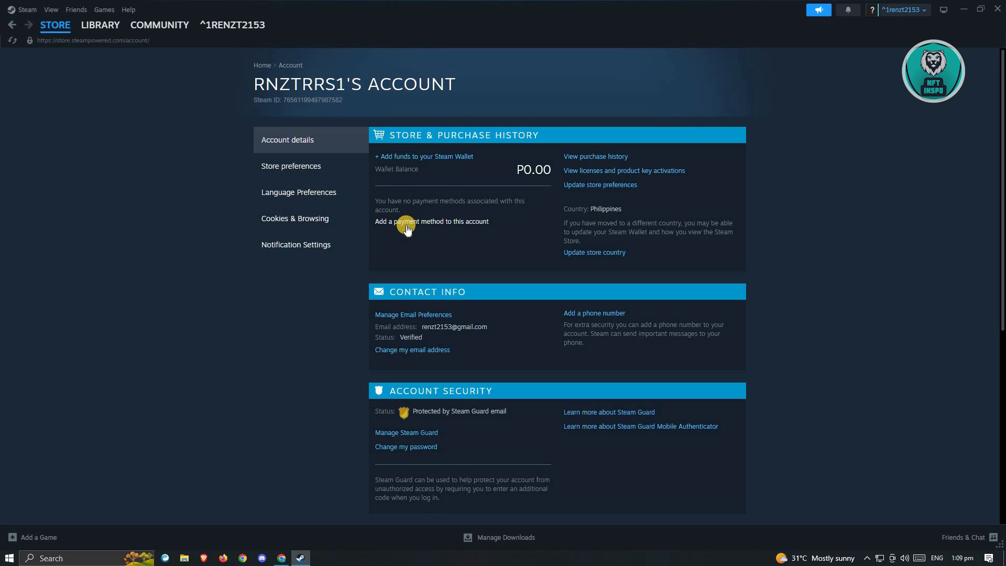
Start 'Add a payment method to this account' under Store & Purchase History
{"action": "left_click", "coordinate": [415, 221]}
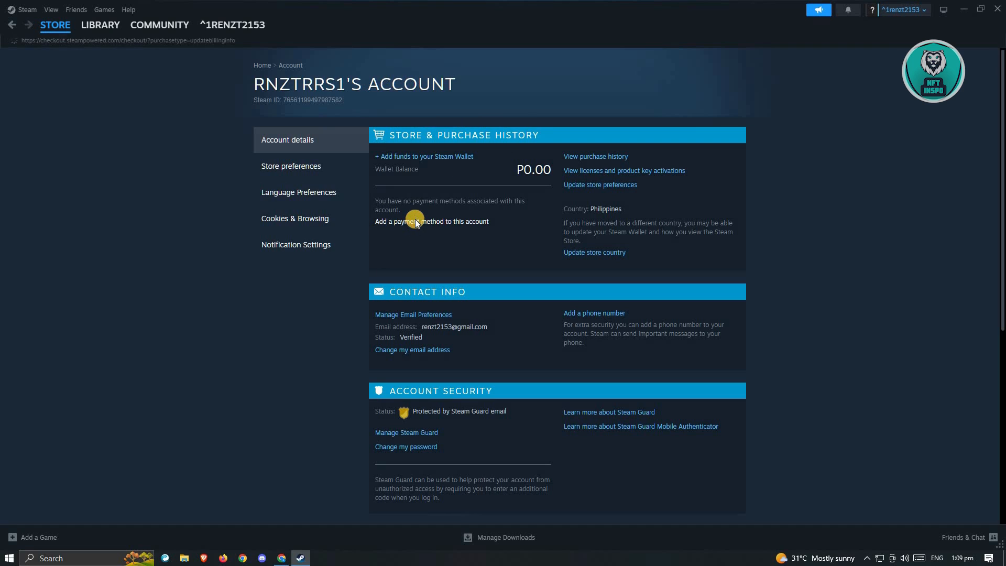
{"action": "left_click", "coordinate": [431, 221]}
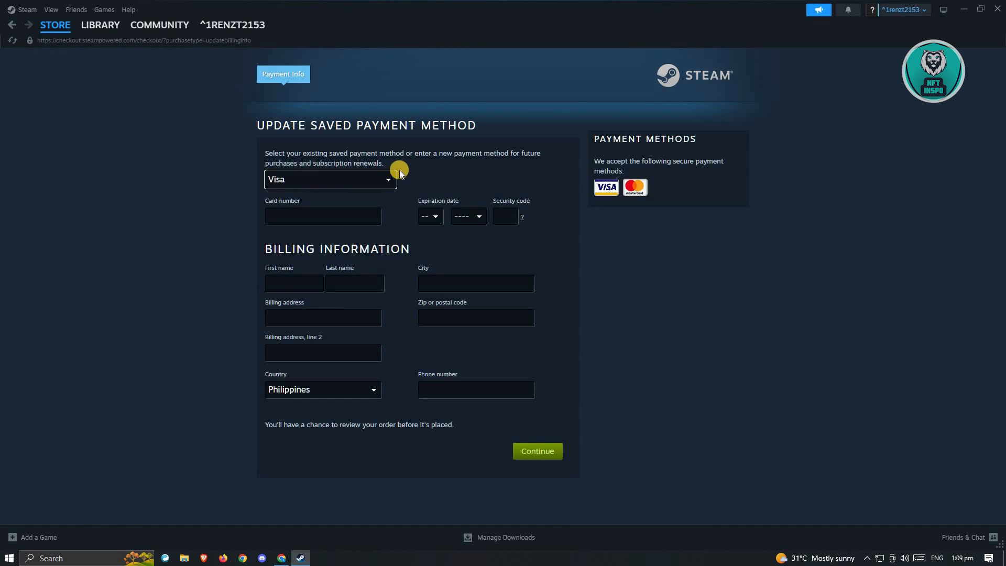
{"action": "mouse_move", "coordinate": [396, 211]}
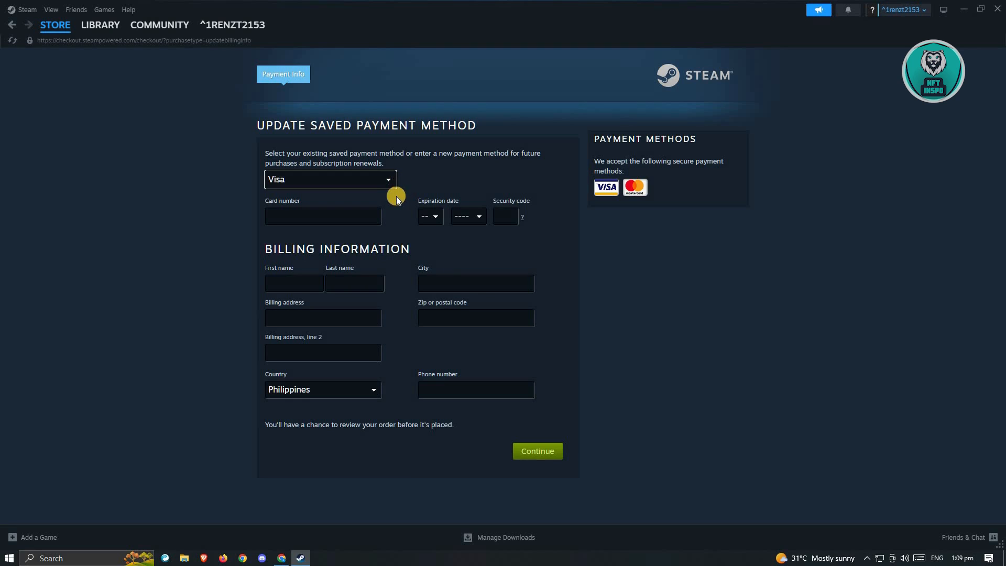
{"action": "mouse_move", "coordinate": [392, 201]}
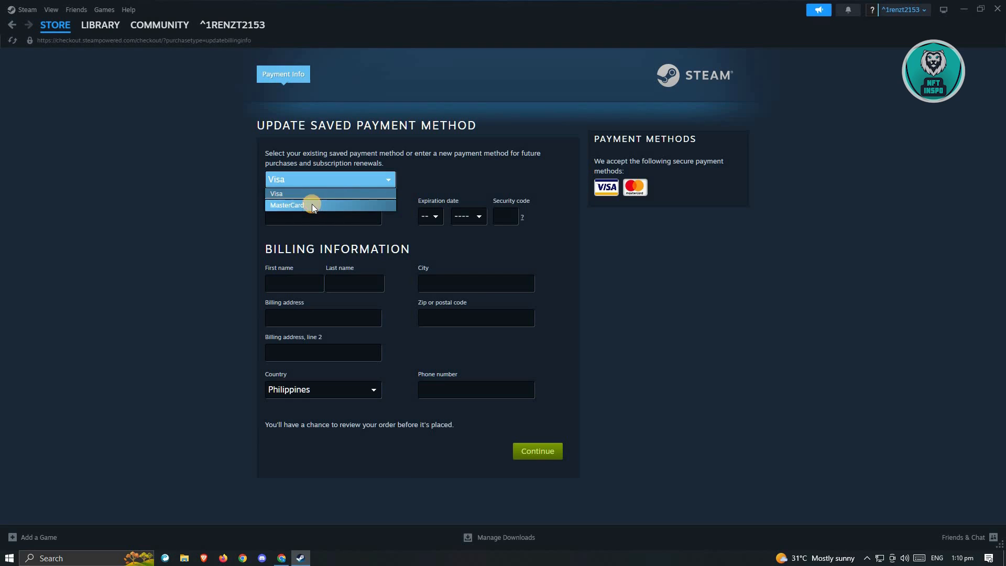
Set the card type to MasterCard, leaving card and billing fields empty
{"action": "left_click", "coordinate": [286, 205]}
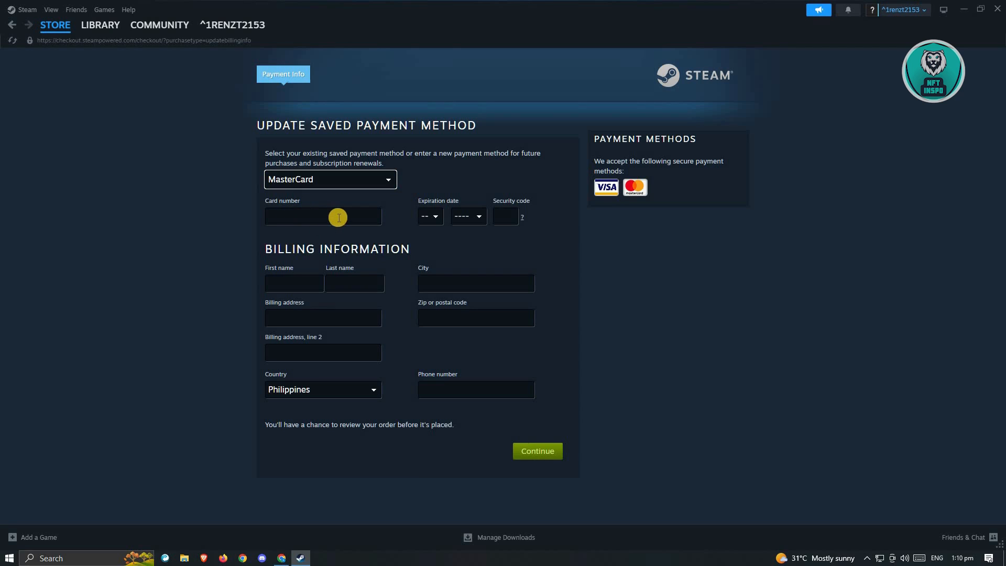
{"action": "mouse_move", "coordinate": [480, 246]}
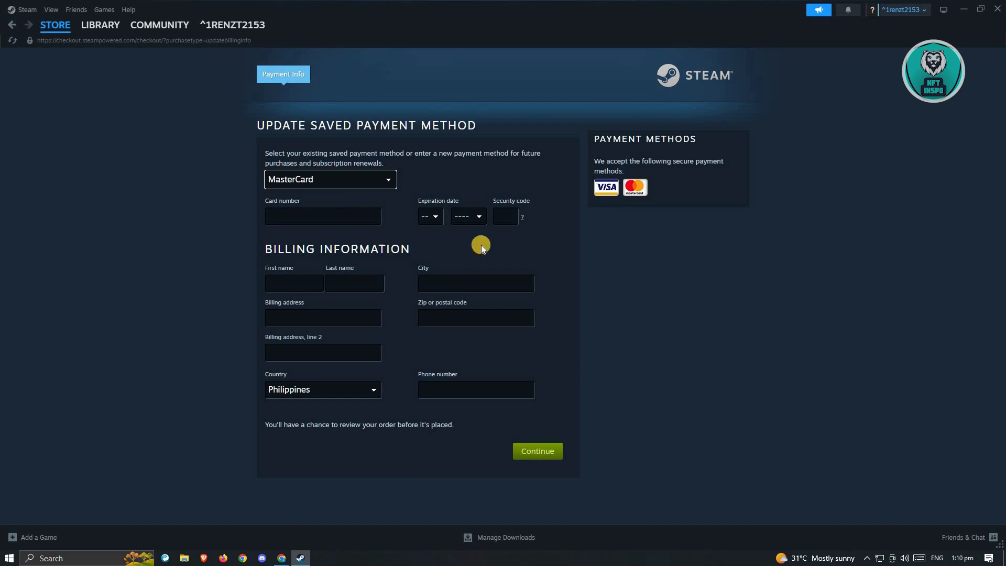
{"action": "mouse_move", "coordinate": [296, 273]}
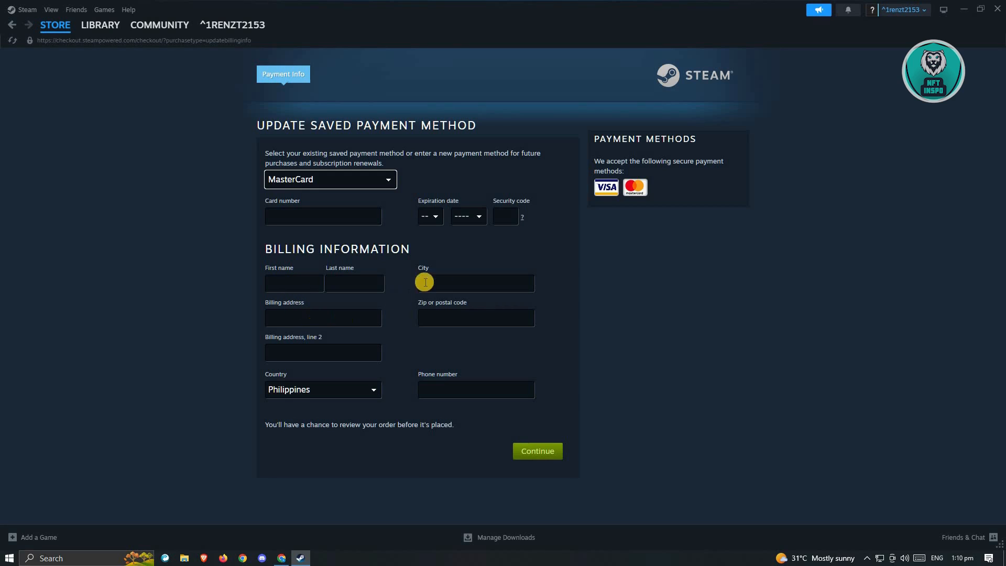
{"action": "mouse_move", "coordinate": [335, 400]}
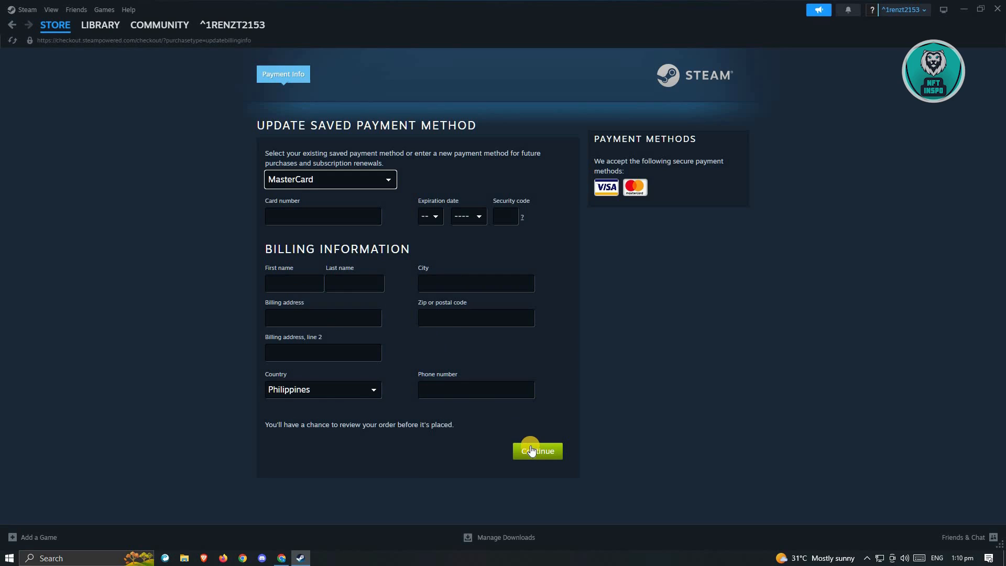
{"action": "mouse_move", "coordinate": [499, 448]}
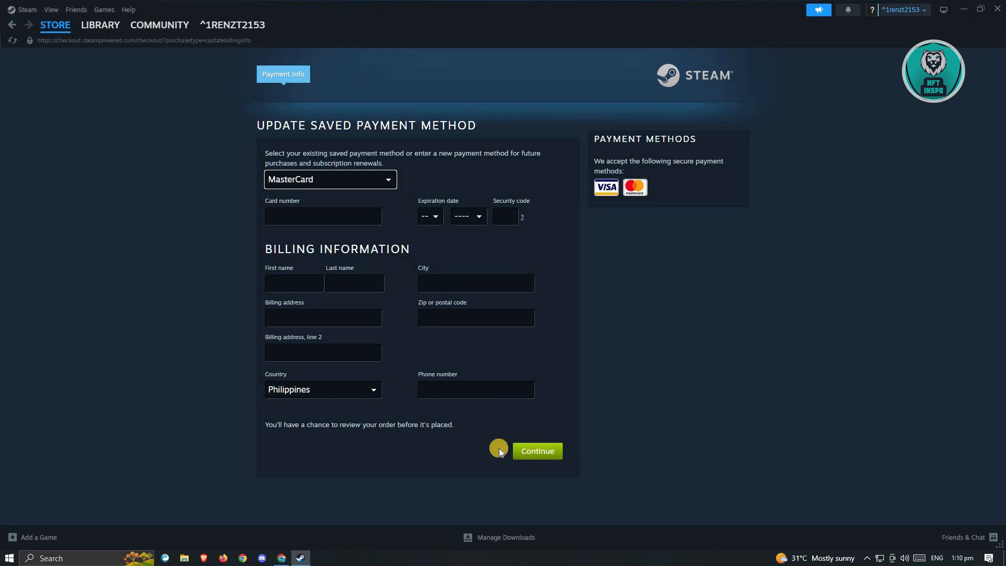